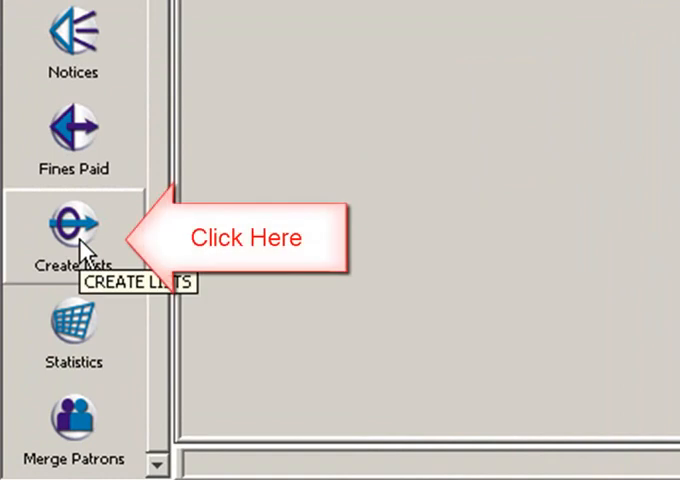
# Step: Go to Create Lists and select an empty review file as the slot for the new list
pyautogui.click(72, 236)
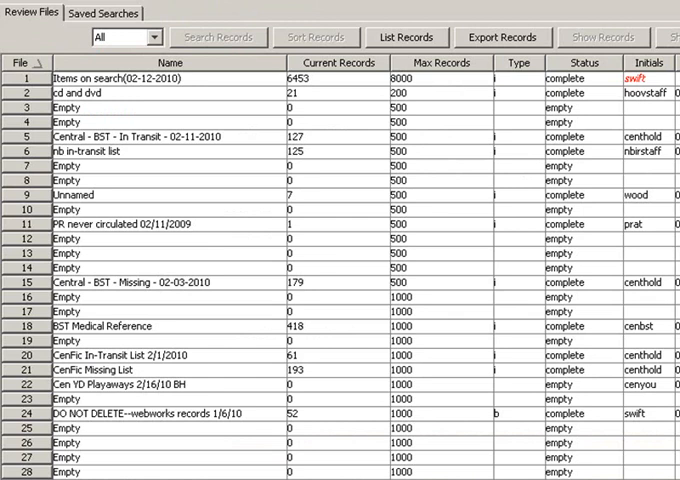
pyautogui.moveTo(112, 322)
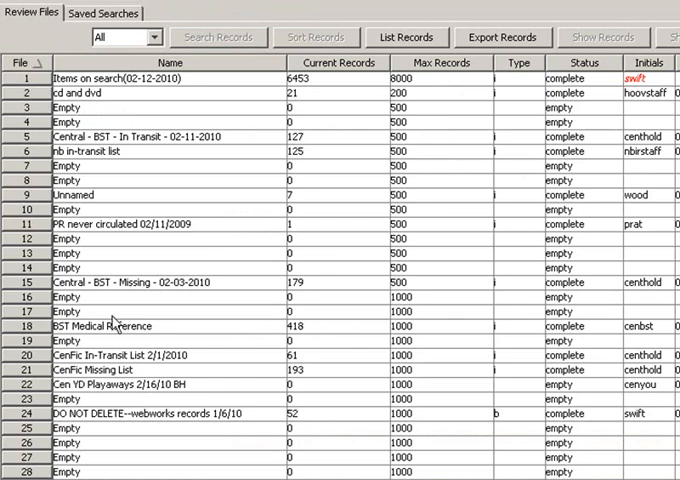
pyautogui.moveTo(260, 132)
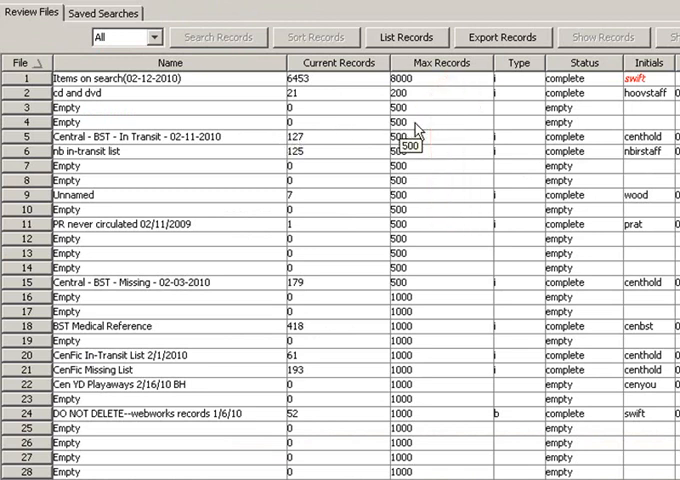
pyautogui.moveTo(418, 130)
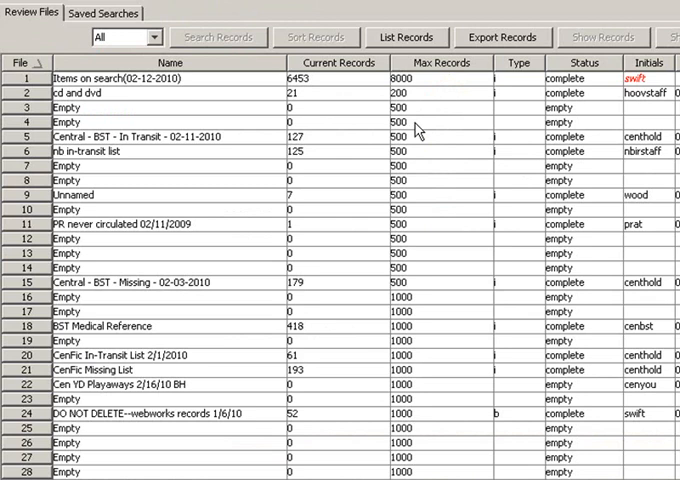
pyautogui.click(150, 116)
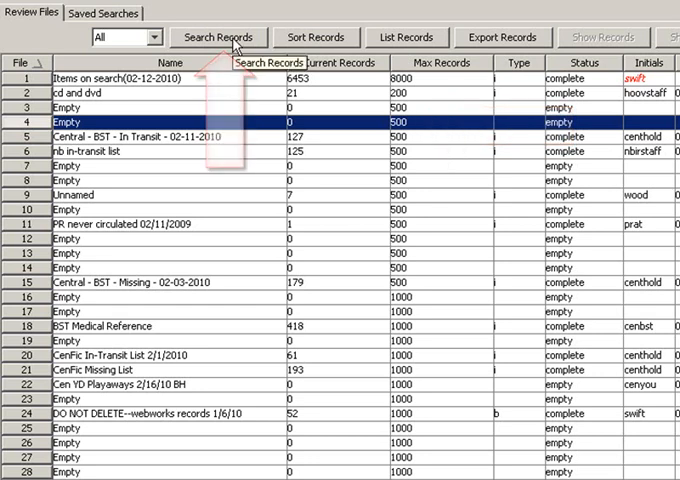
# Step: Start a Search Records into the file and set the stored record type to ITEM i
pyautogui.click(216, 36)
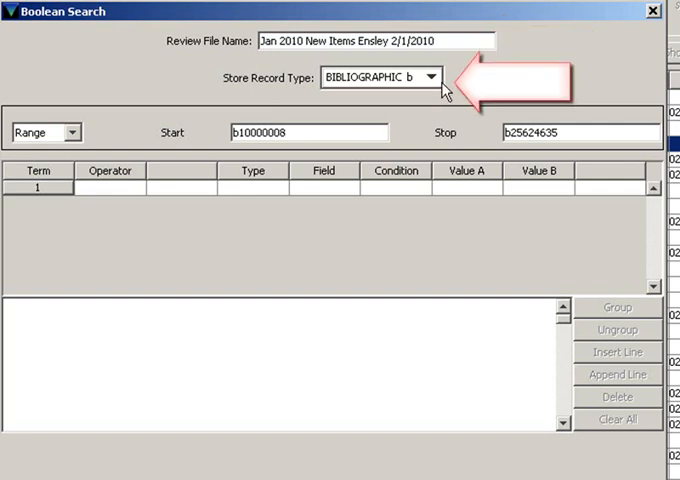
pyautogui.click(430, 76)
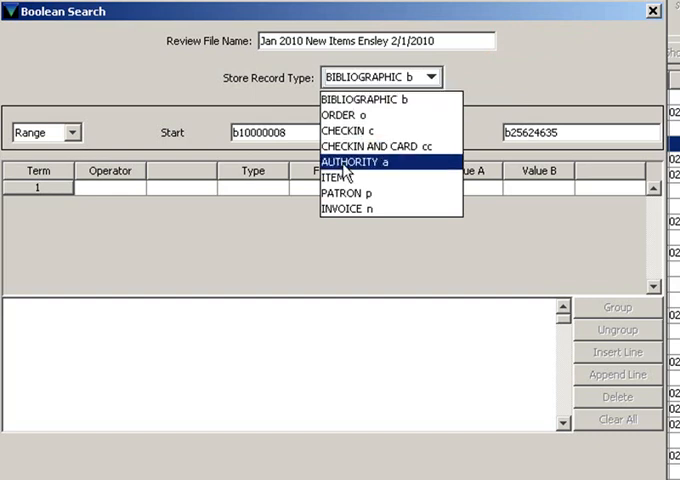
pyautogui.click(340, 176)
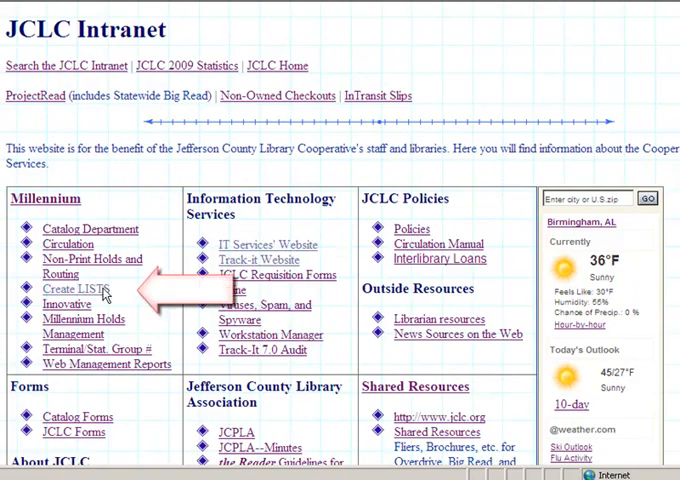
# Step: On the JCLC Intranet, find the 2010 record-number table and copy the January 1st item number
pyautogui.click(70, 288)
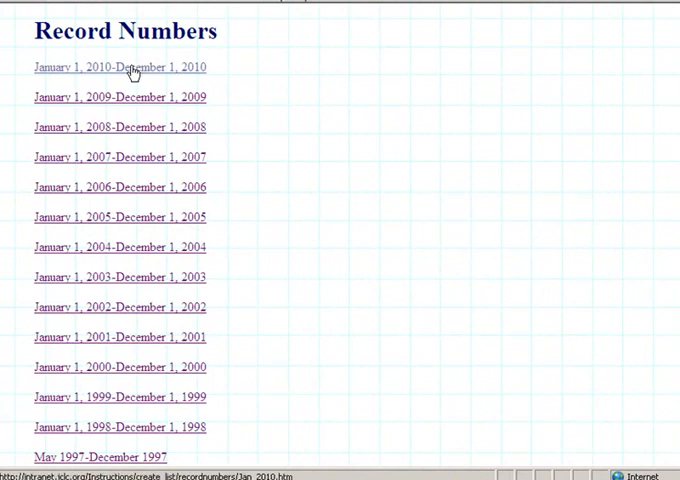
pyautogui.click(120, 68)
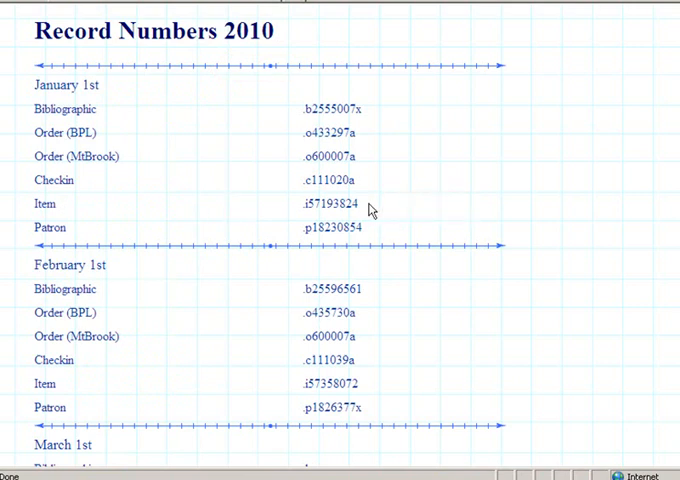
pyautogui.doubleClick(330, 204)
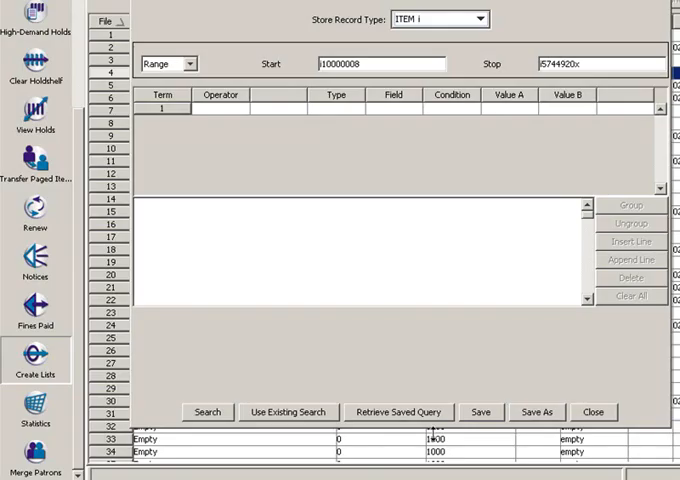
# Step: Fill the item range Start with i57193824 and Stop with i57358072 (February 1st)
pyautogui.click(380, 64)
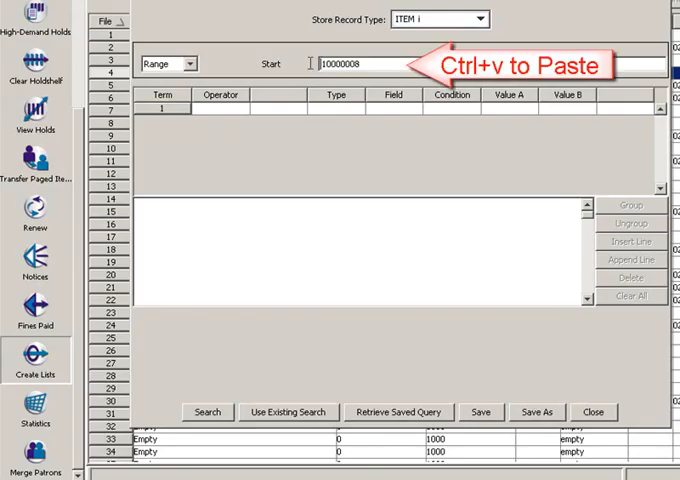
pyautogui.press('ctrl+v')
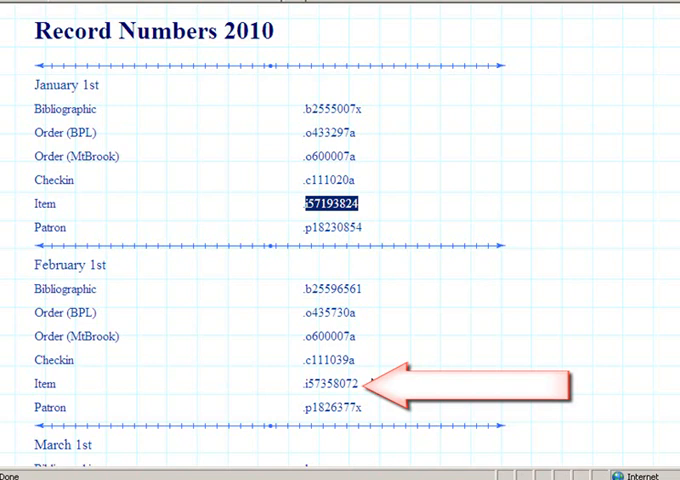
pyautogui.doubleClick(336, 384)
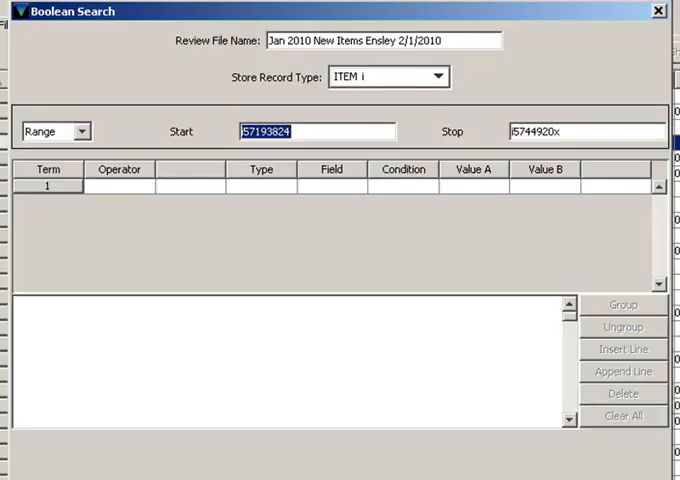
pyautogui.moveTo(640, 242)
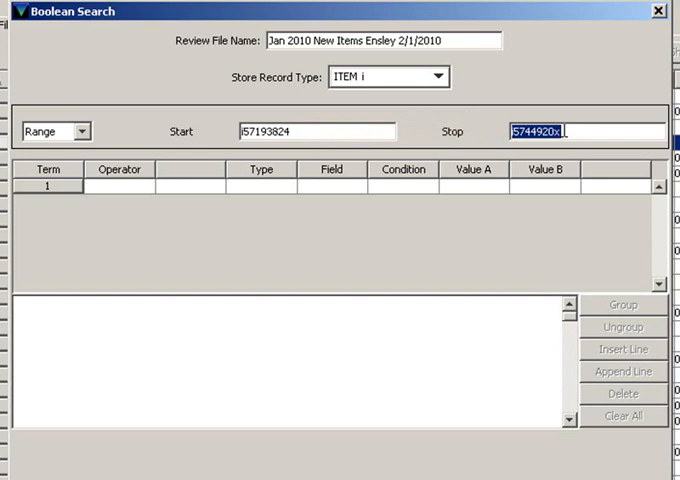
pyautogui.write('57358072')
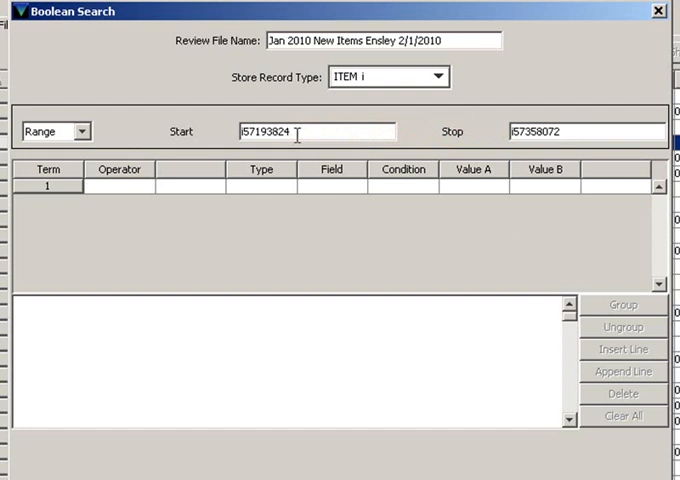
# Step: Add the condition ITEM LOCATION starts with "en" as the search's only term
pyautogui.tripleClick(590, 132)
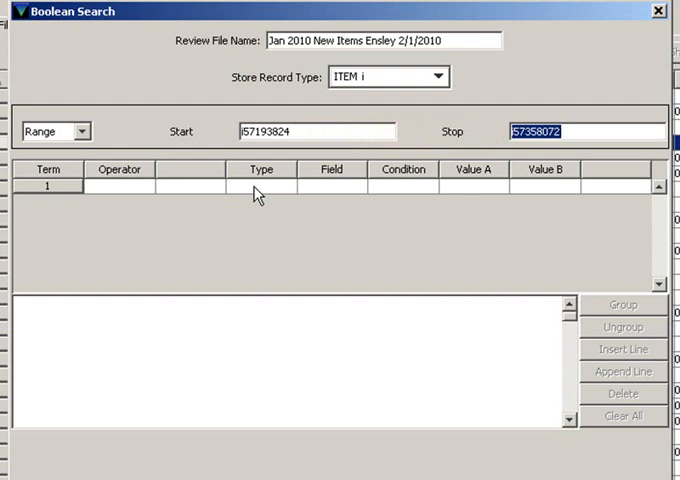
pyautogui.click(260, 188)
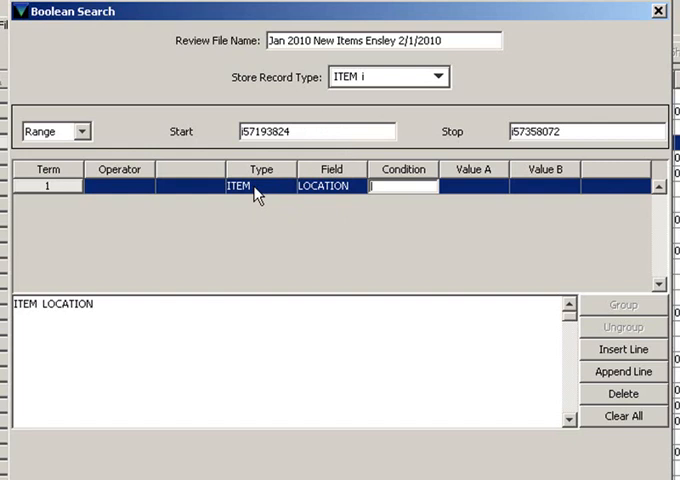
pyautogui.click(396, 188)
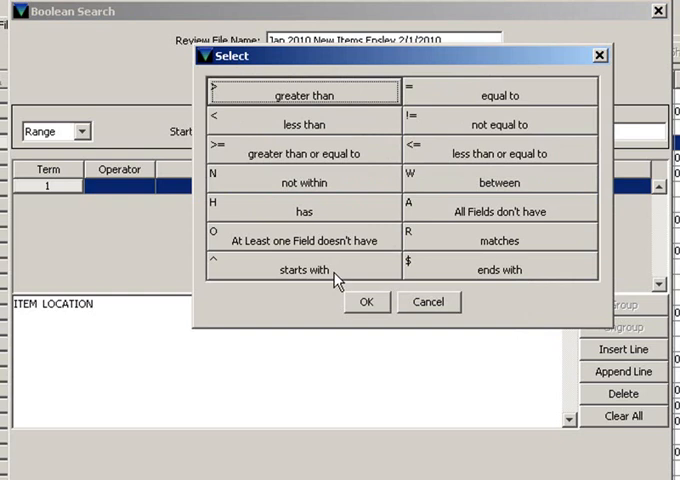
pyautogui.click(366, 302)
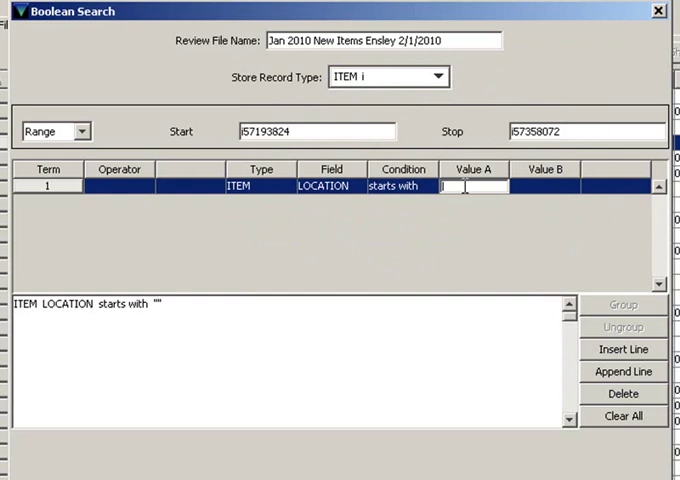
pyautogui.write('en')
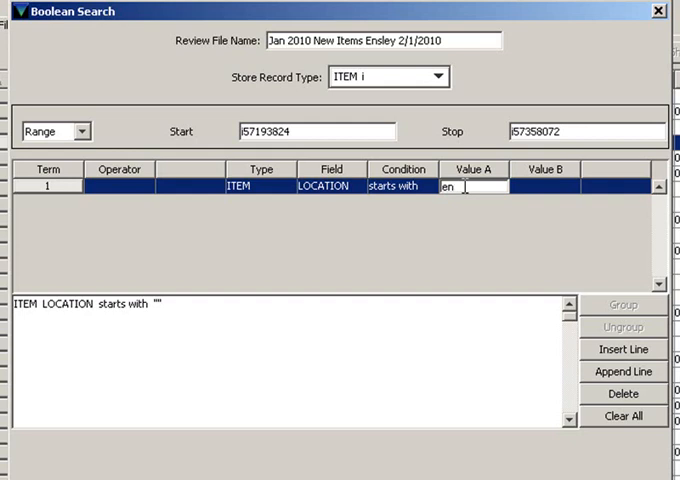
pyautogui.click(544, 188)
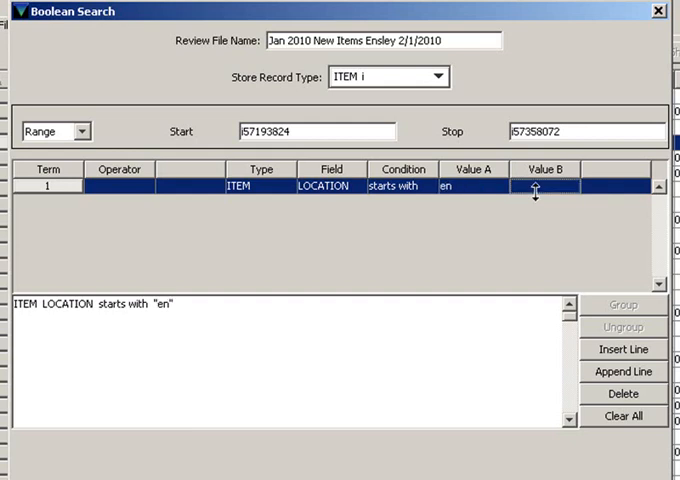
pyautogui.scroll(-3)
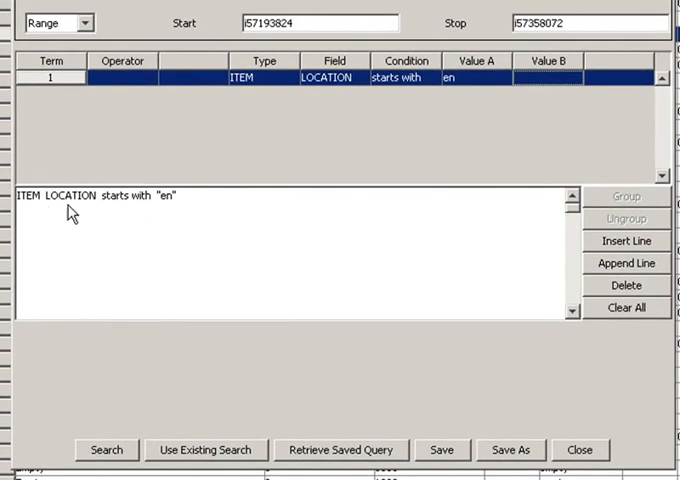
pyautogui.moveTo(192, 220)
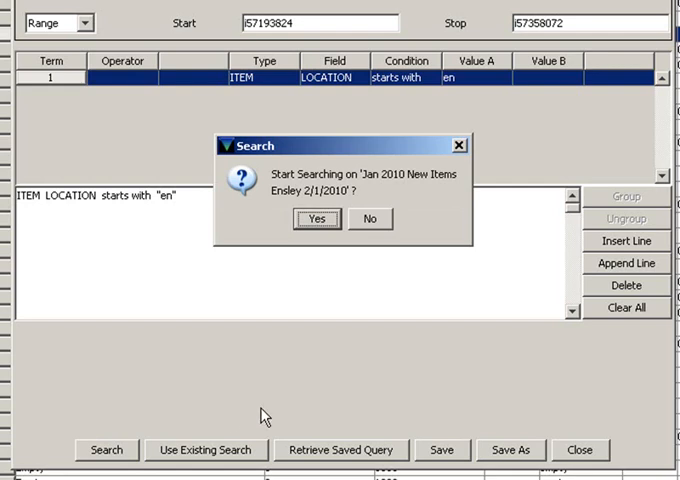
pyautogui.moveTo(304, 404)
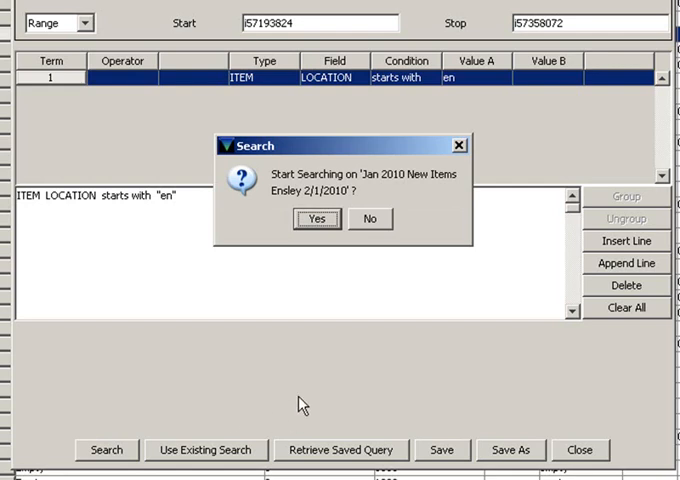
# Step: Confirm Start Searching so the review file fills with its 107 matching item records
pyautogui.click(318, 218)
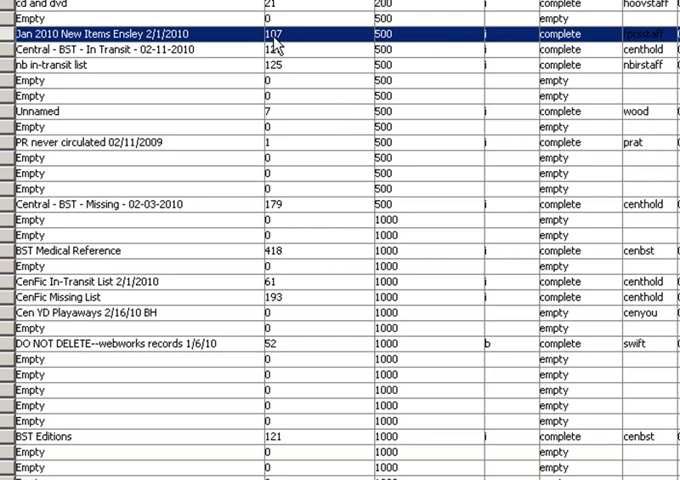
pyautogui.moveTo(290, 62)
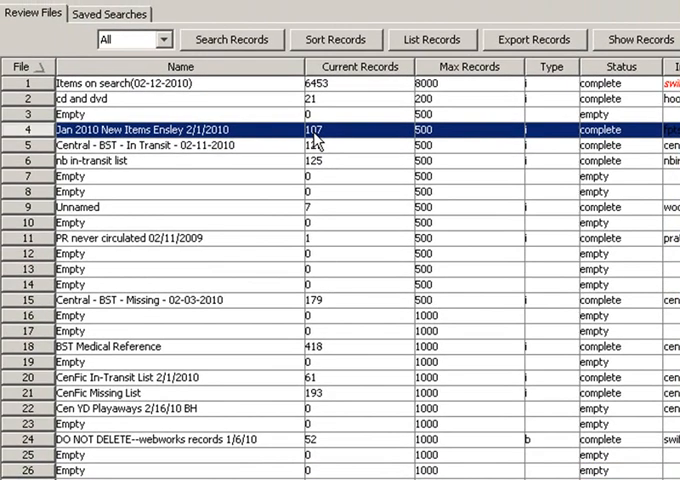
pyautogui.click(336, 40)
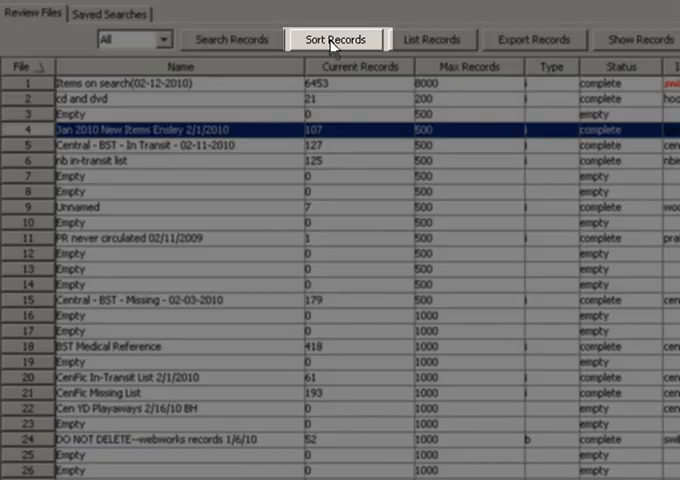
pyautogui.moveTo(432, 40)
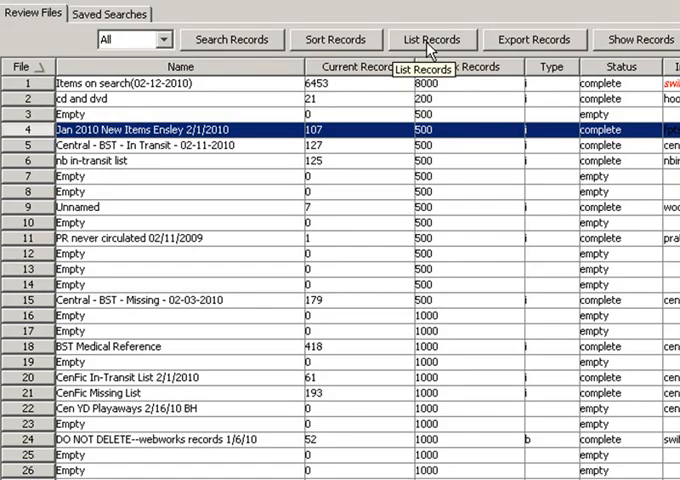
pyautogui.moveTo(396, 92)
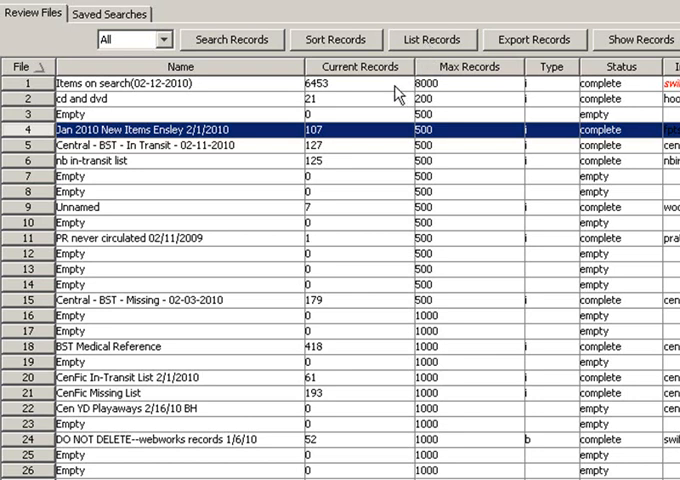